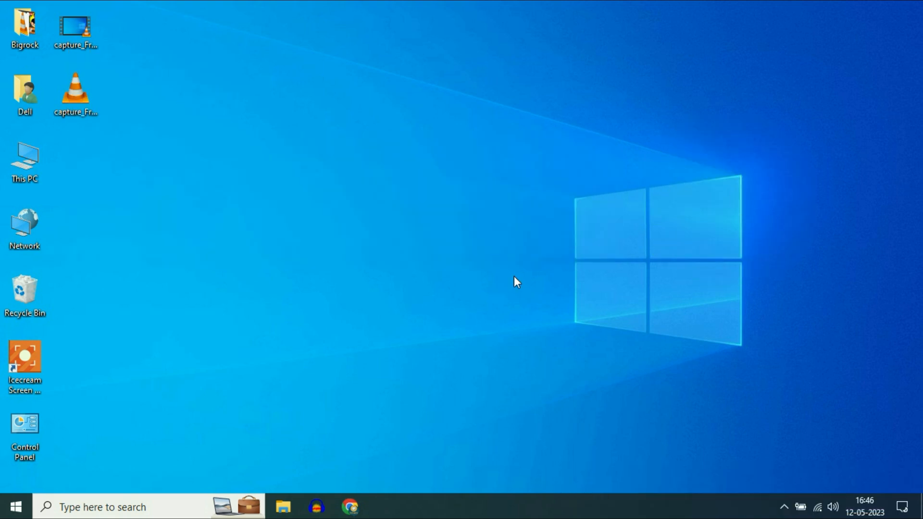
- Bring up the Start menu from the taskbar
left_click(15, 507)
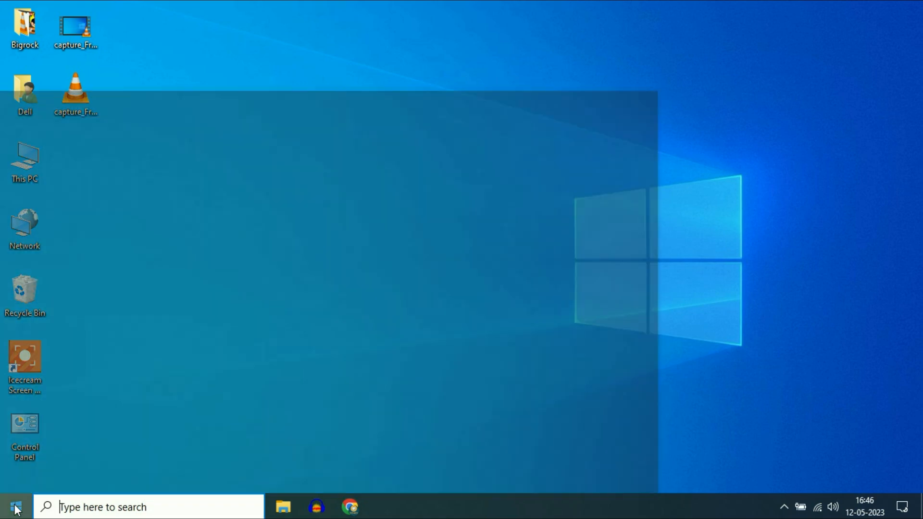
left_click(11, 506)
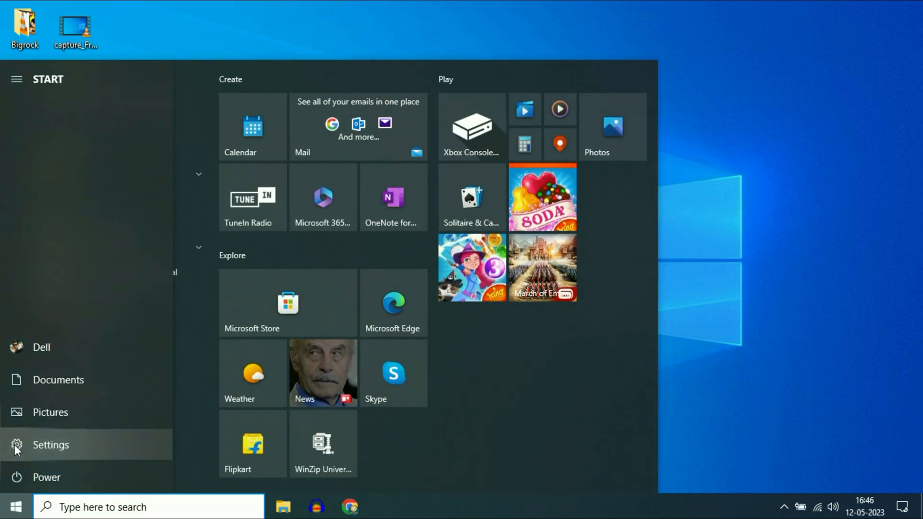
- Reach the Privacy > Microphone page in Settings, where device access shows Off
left_click(50, 445)
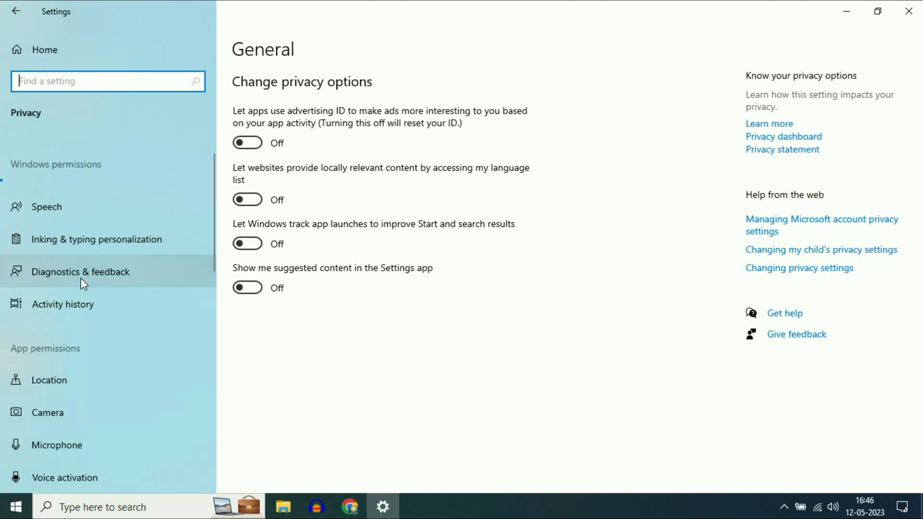
scroll("down", 3)
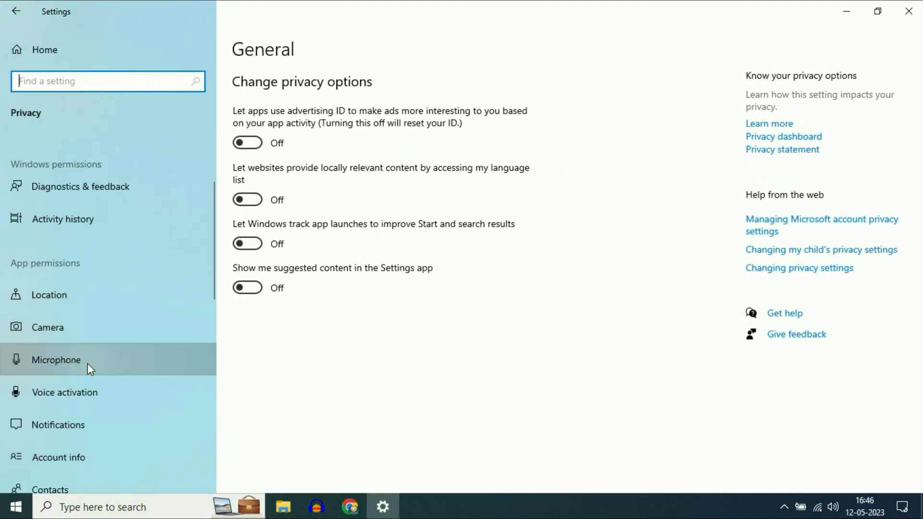
left_click(55, 359)
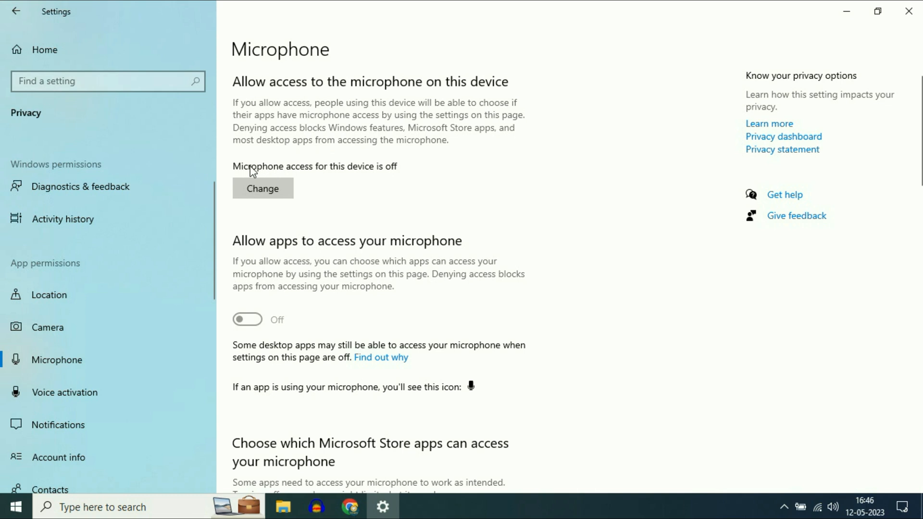
mouse_move(412, 180)
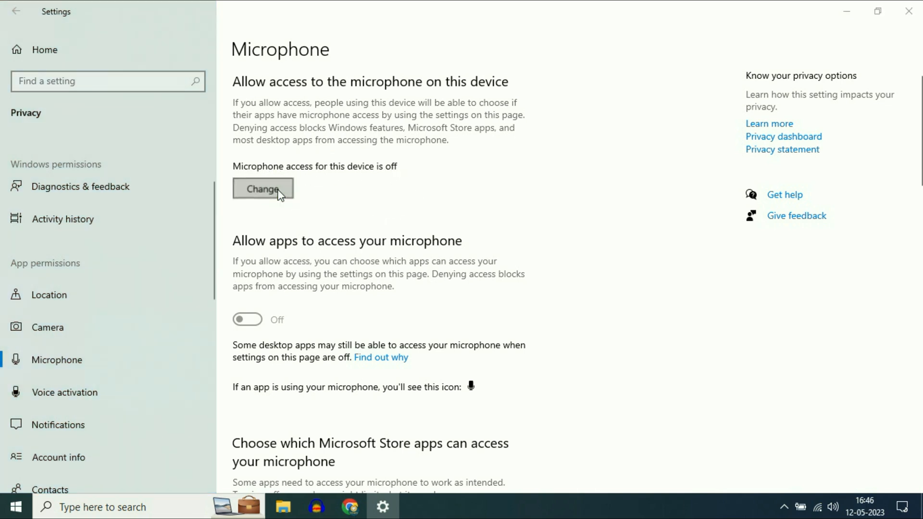
- Switch 'Microphone access for this device' to On so apps may use the microphone
left_click(263, 189)
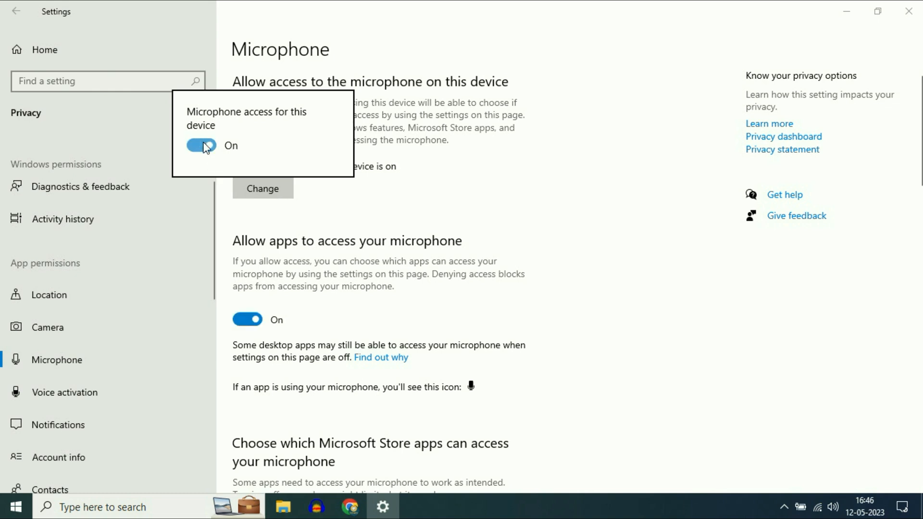
scroll("down", 3)
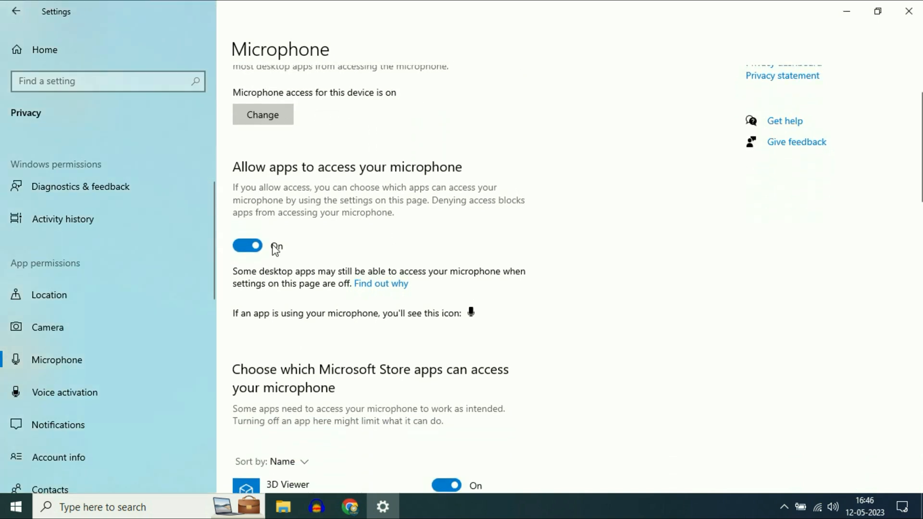
mouse_move(303, 177)
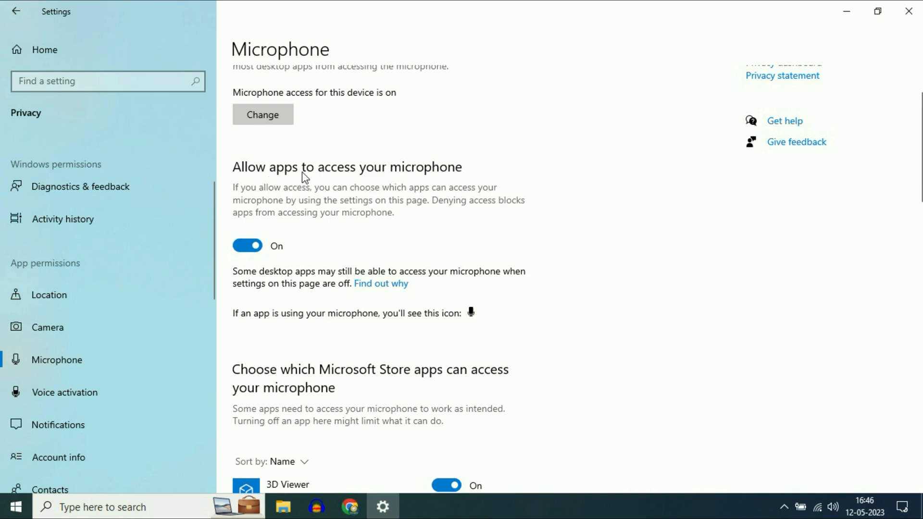
mouse_move(496, 232)
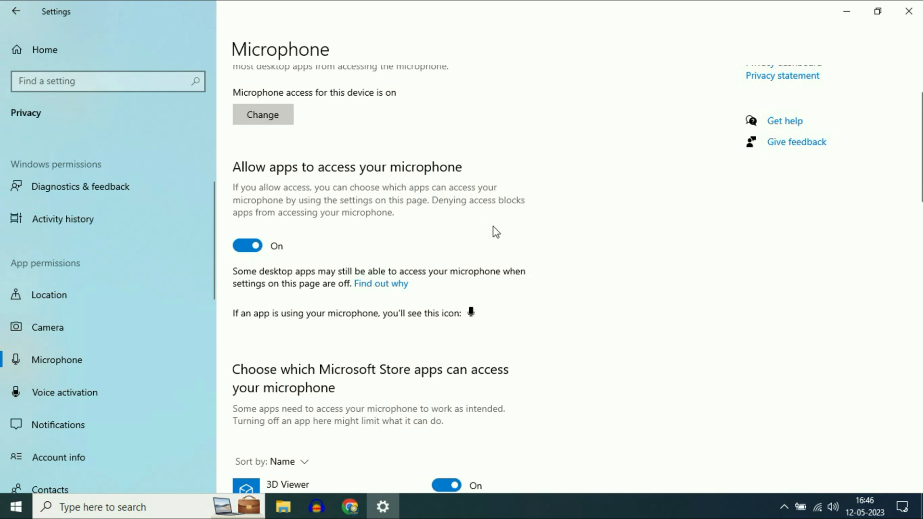
scroll("down", 3)
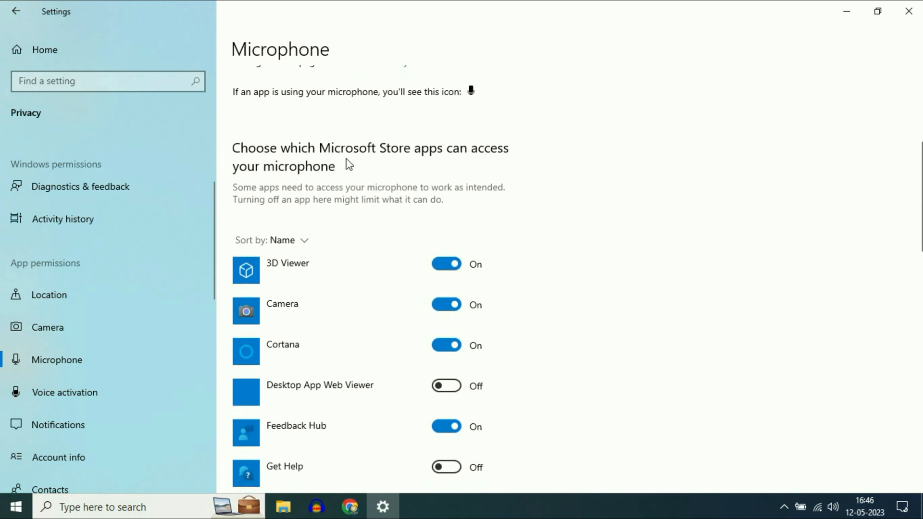
mouse_move(415, 160)
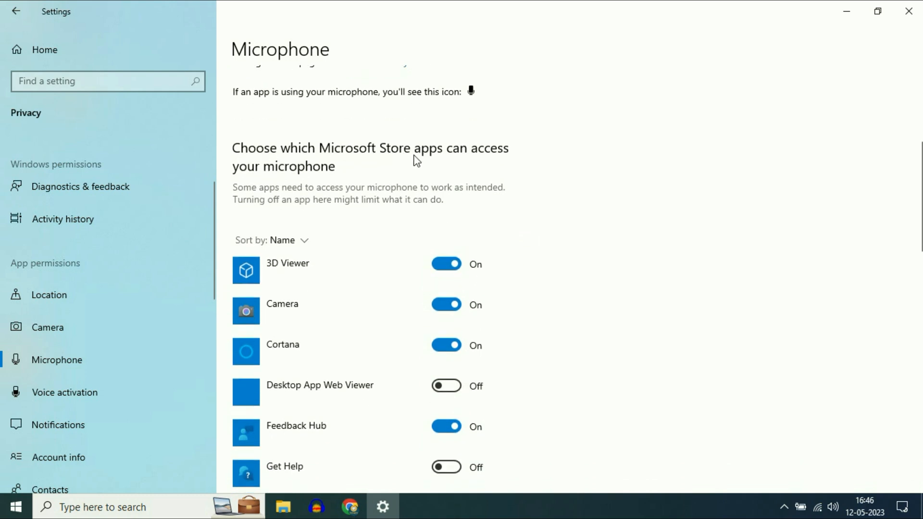
mouse_move(263, 180)
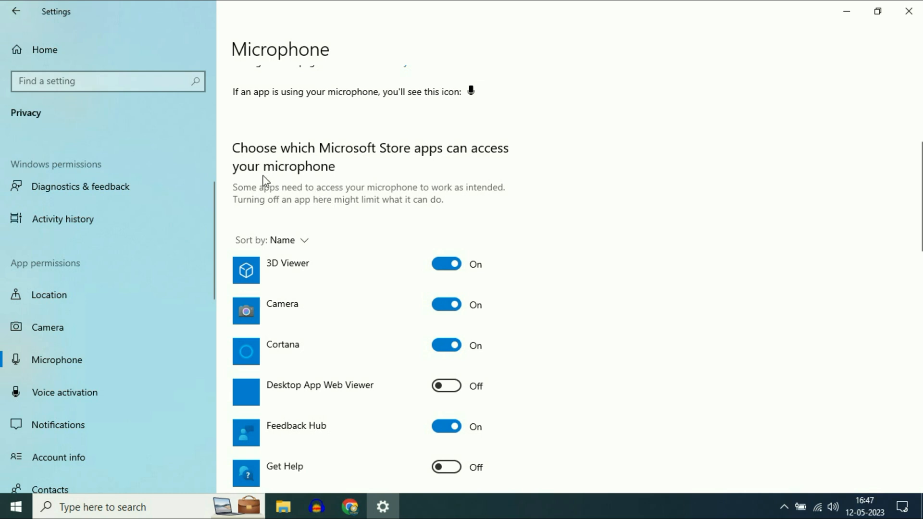
scroll("down", 3)
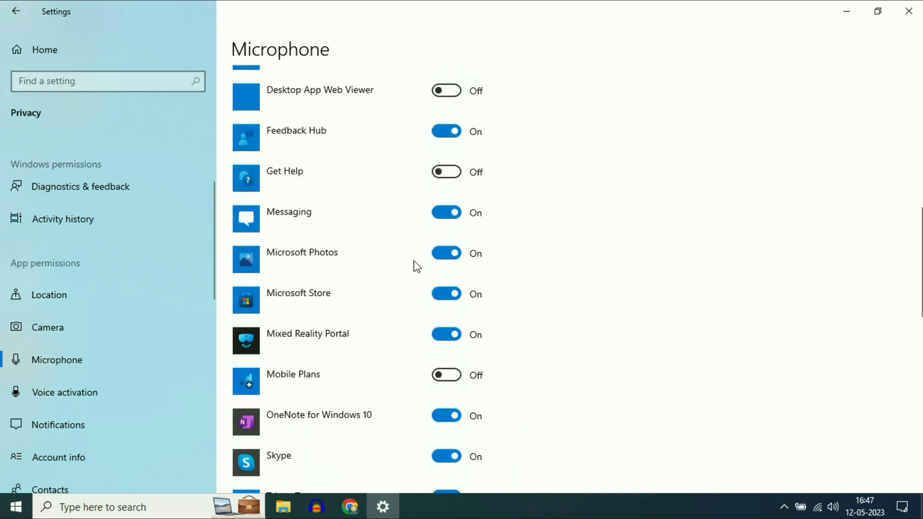
scroll("down", 3)
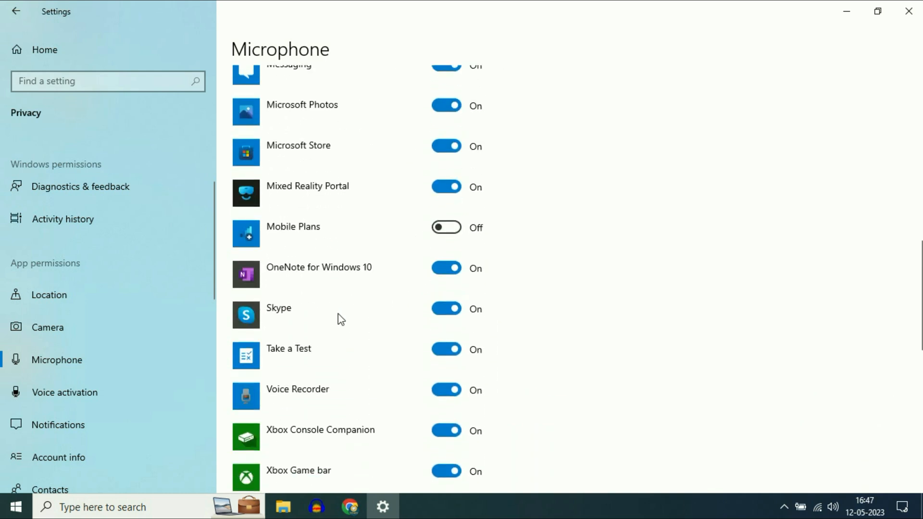
mouse_move(312, 333)
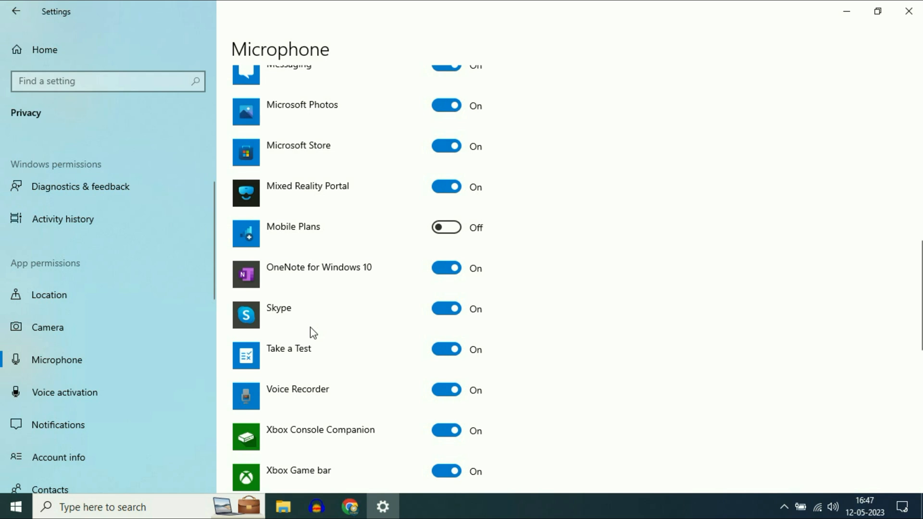
mouse_move(265, 324)
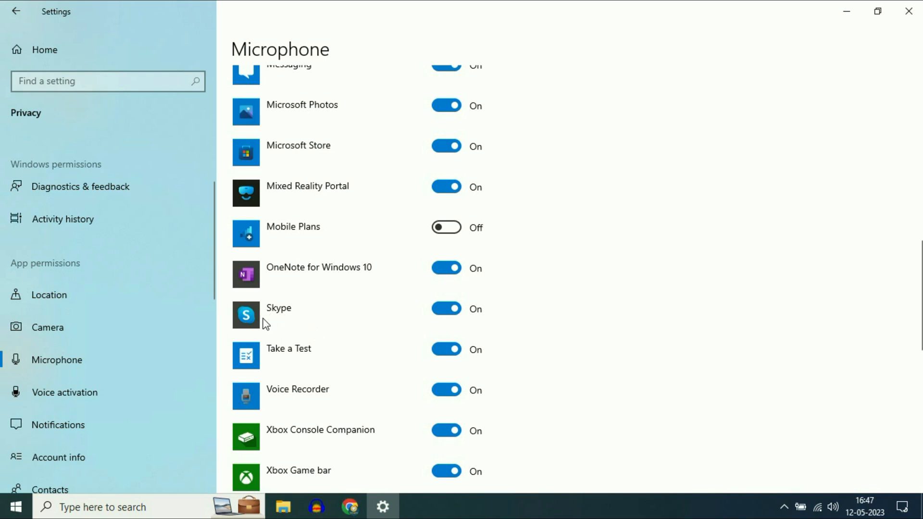
left_click(446, 309)
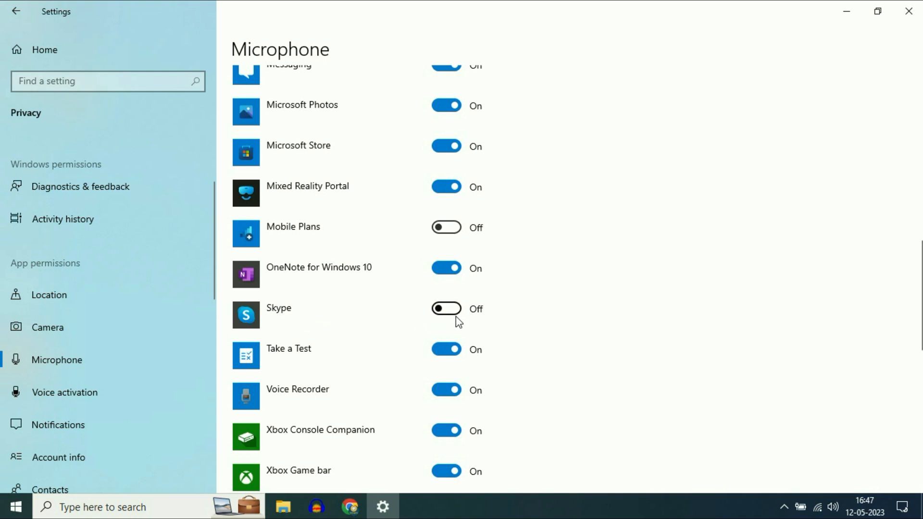
left_click(446, 309)
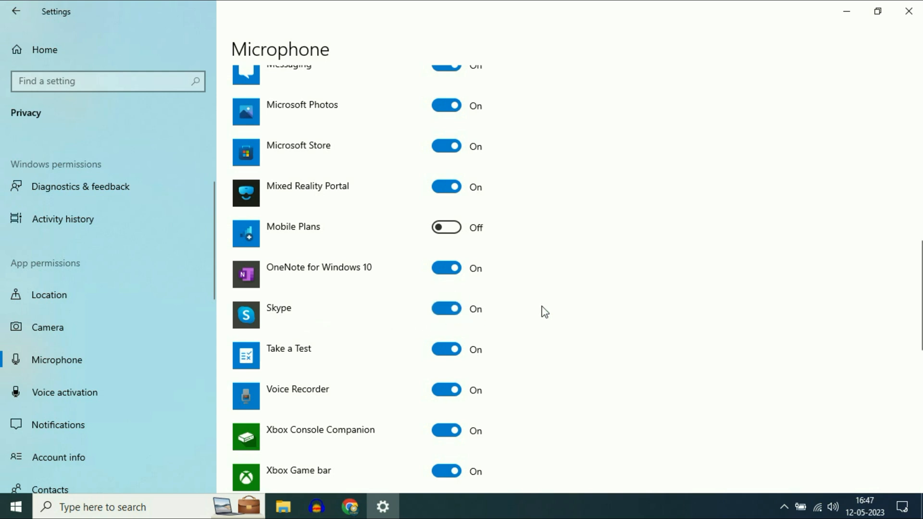
scroll("down", 3)
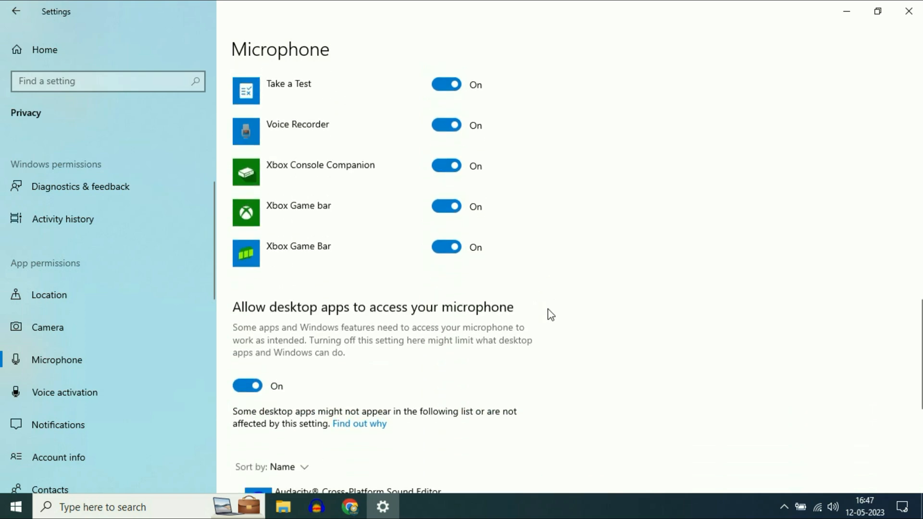
- Confirm desktop apps may access the microphone, close Settings and search for 'cont'
scroll("down", 3)
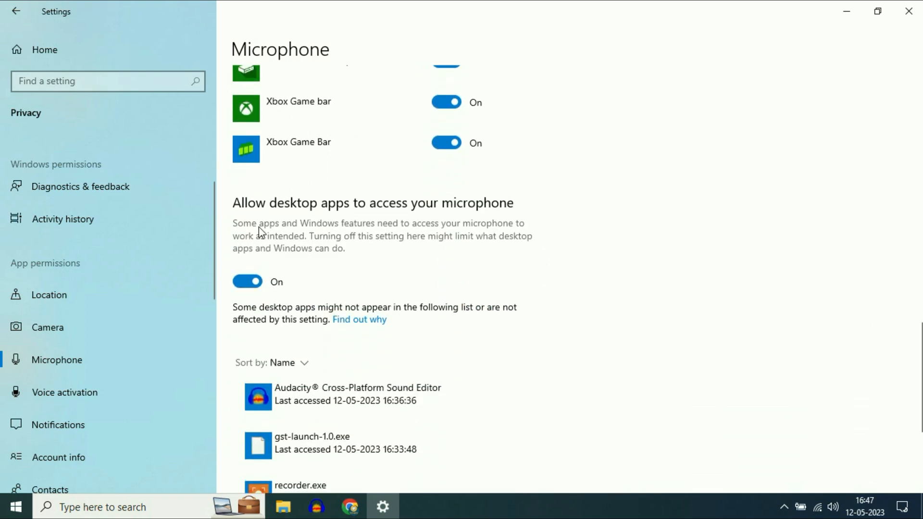
mouse_move(398, 212)
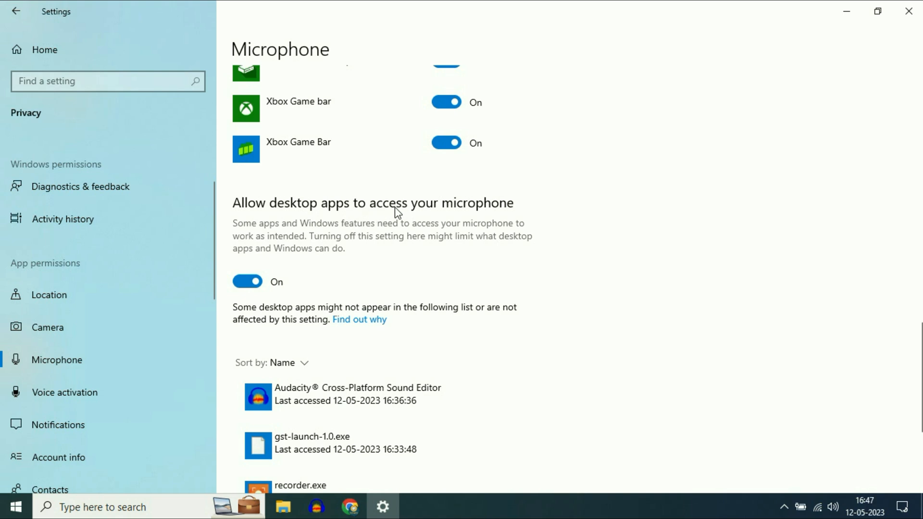
mouse_move(299, 281)
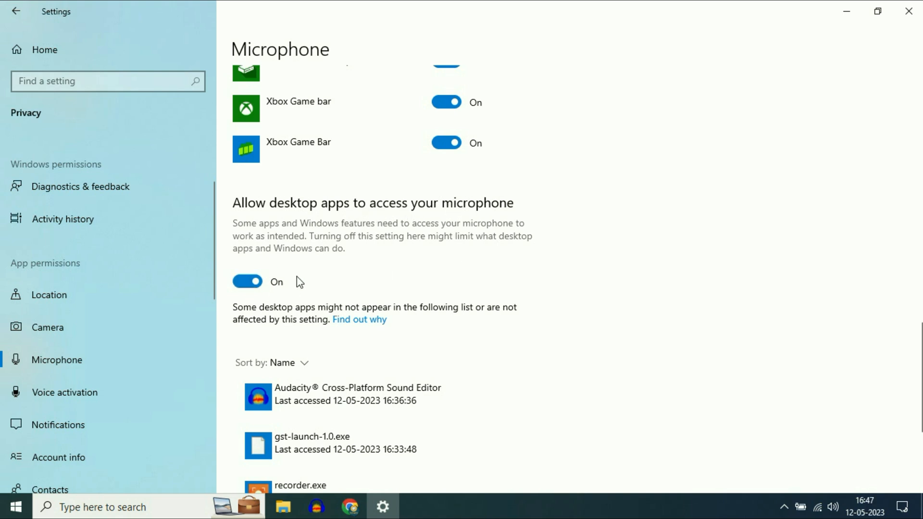
mouse_move(625, 226)
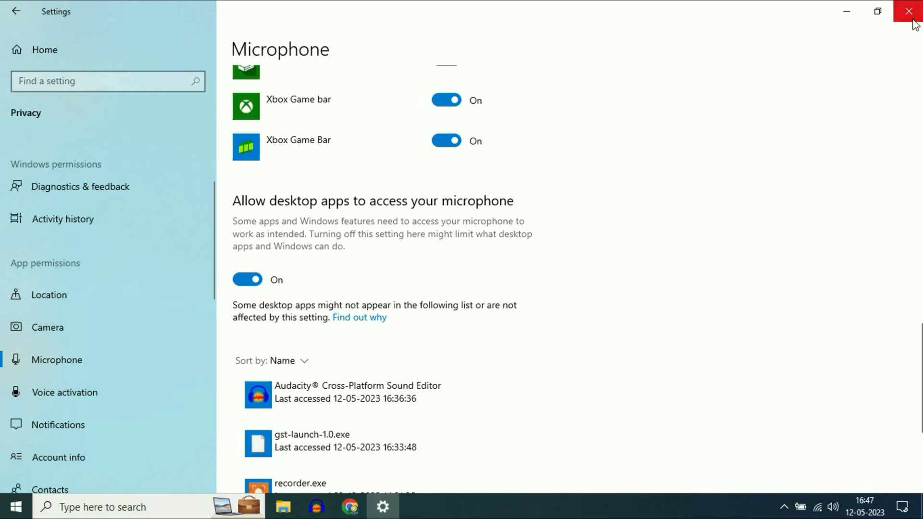
left_click(908, 11)
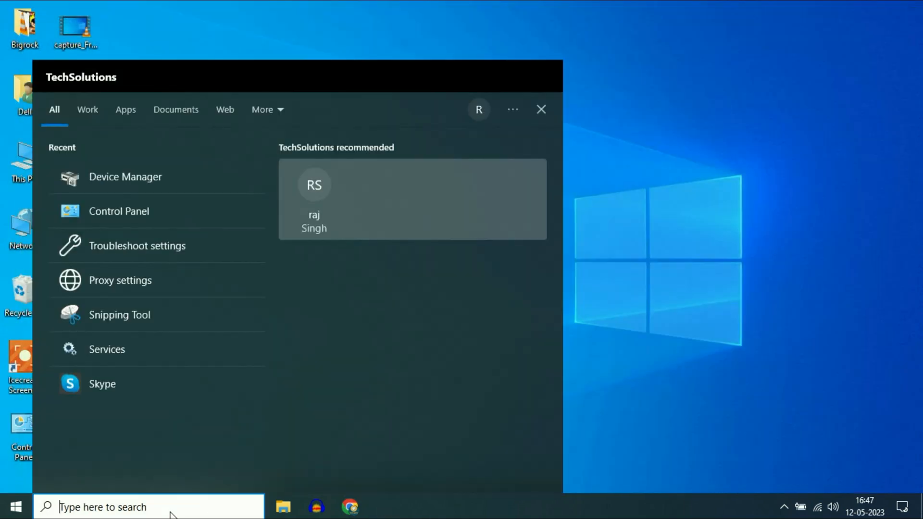
type("cont")
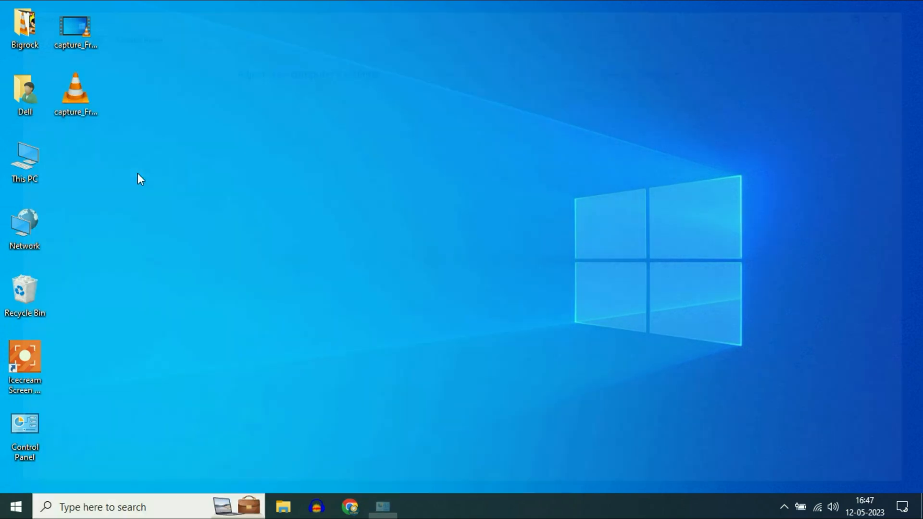
- Launch Control Panel, view it as Small icons and bring up the Sound dialog
double_click(24, 438)
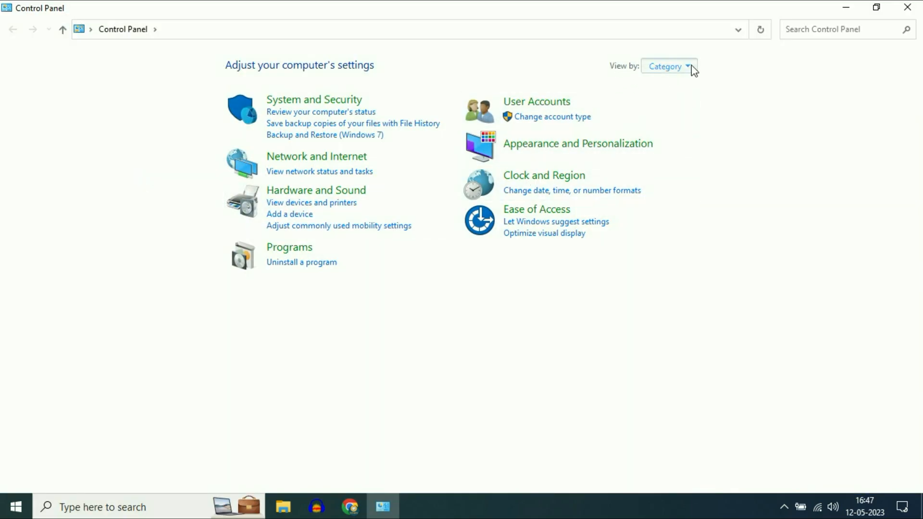
left_click(669, 65)
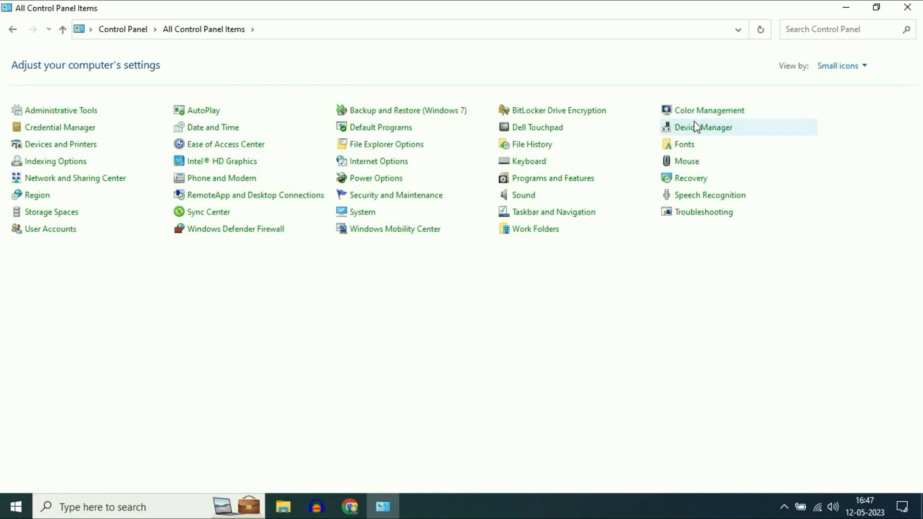
mouse_move(523, 195)
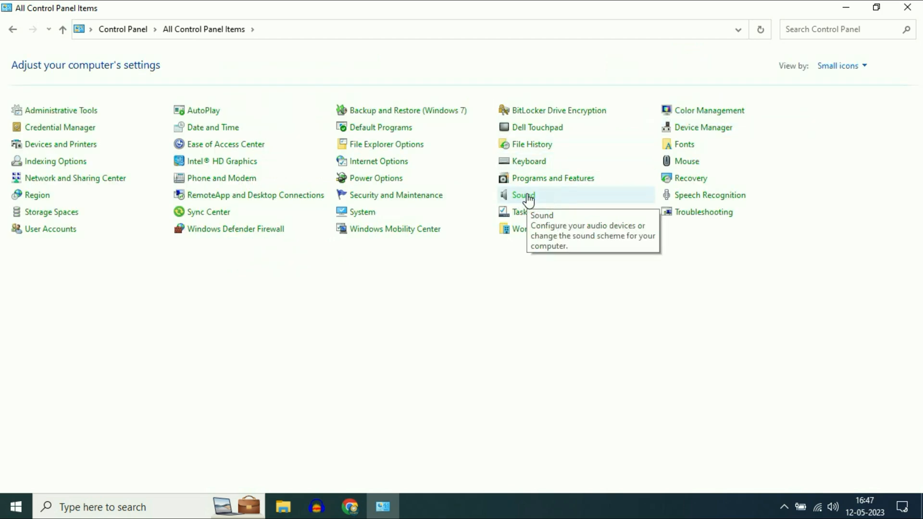
left_click(522, 194)
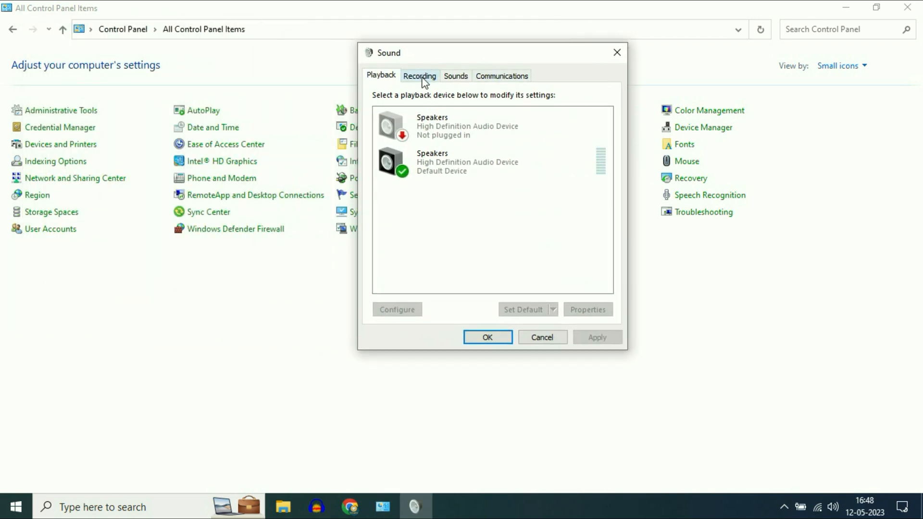
- On the Recording list, bring up Properties for the Razer Seiren Mini microphone
left_click(420, 75)
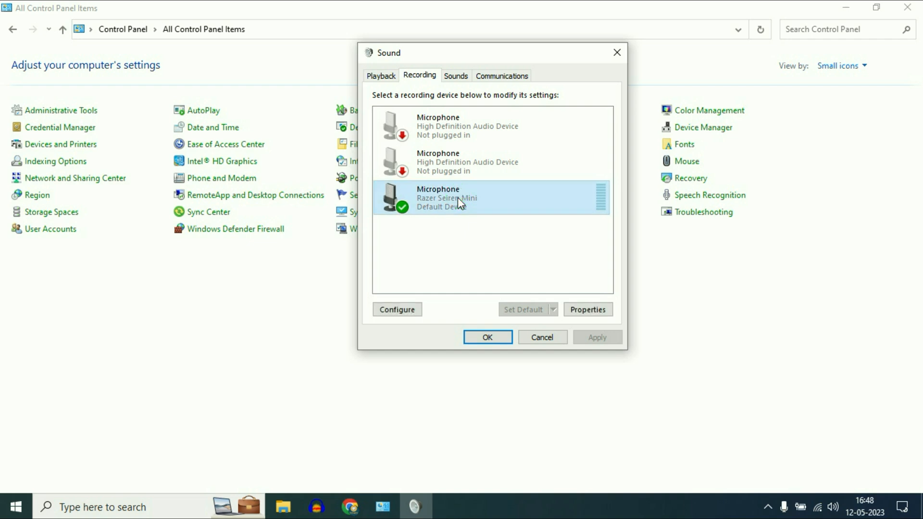
right_click(459, 197)
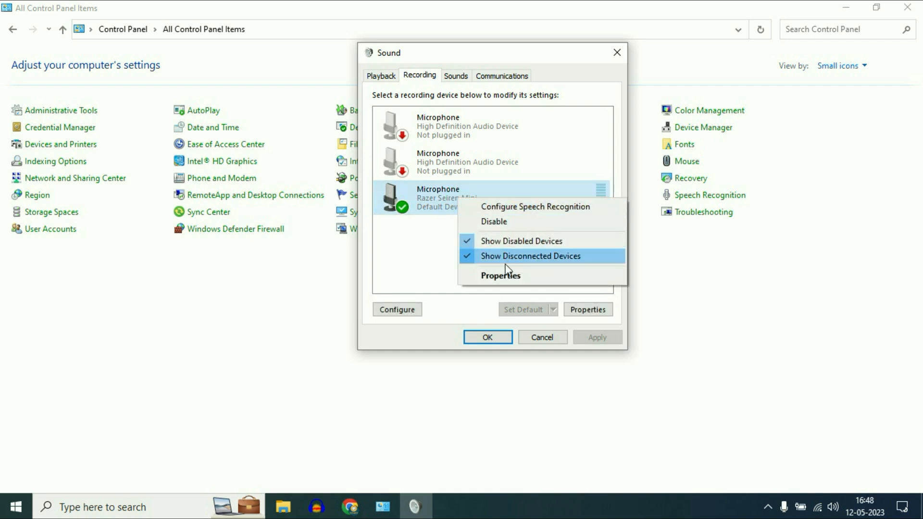
left_click(501, 275)
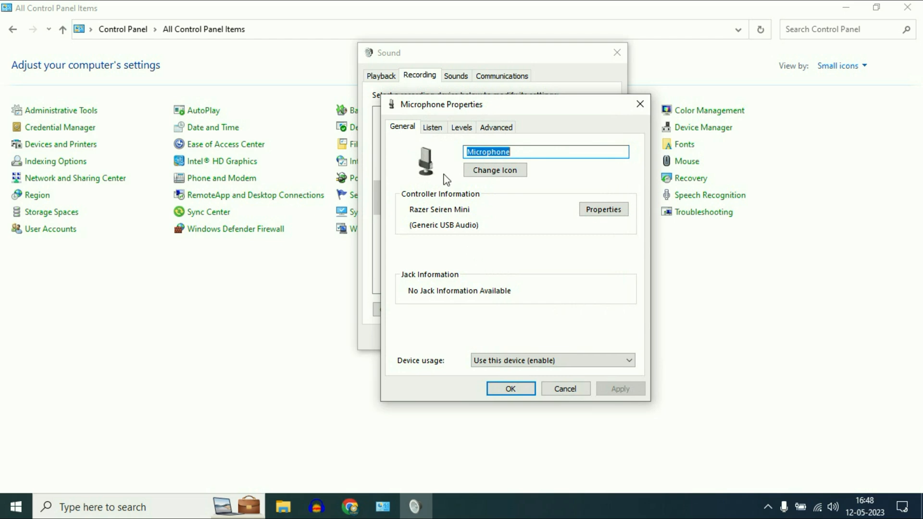
- On Levels, verify level 13, toggle mute off and on, then close with OK
left_click(461, 127)
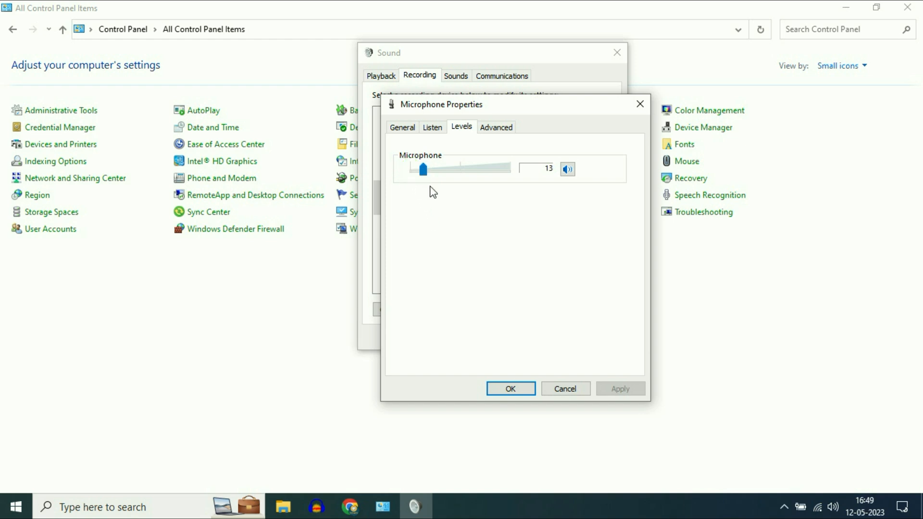
mouse_move(579, 189)
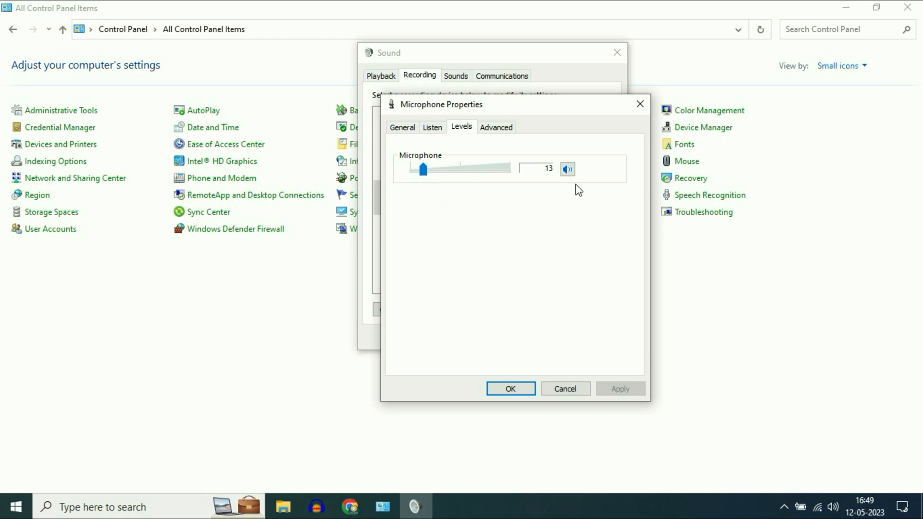
left_click(567, 169)
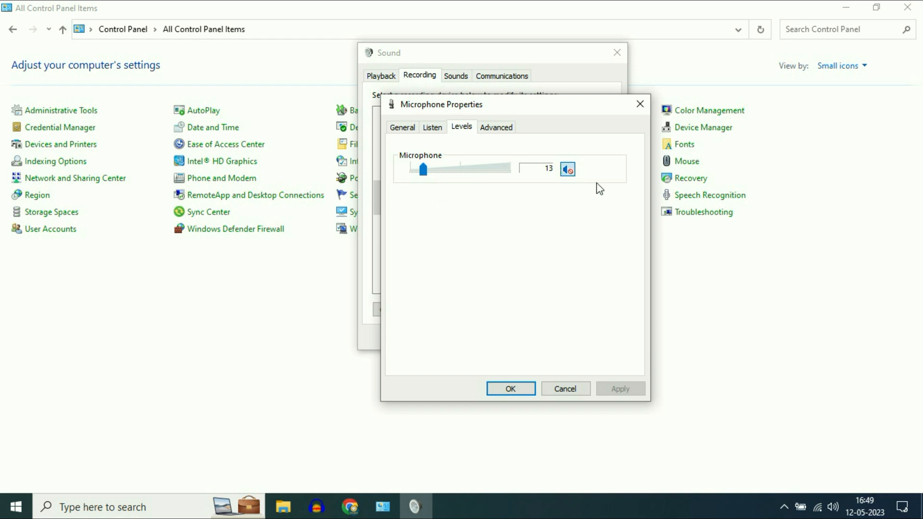
left_click(567, 169)
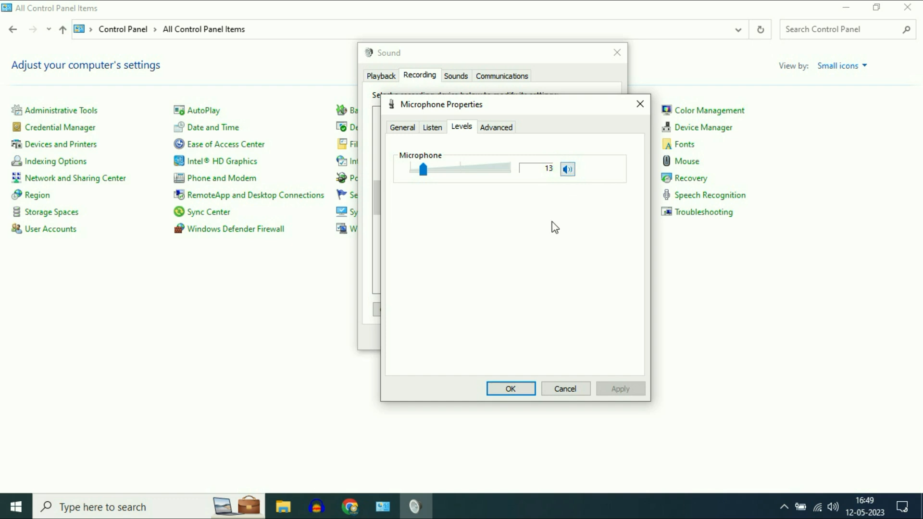
left_click(510, 389)
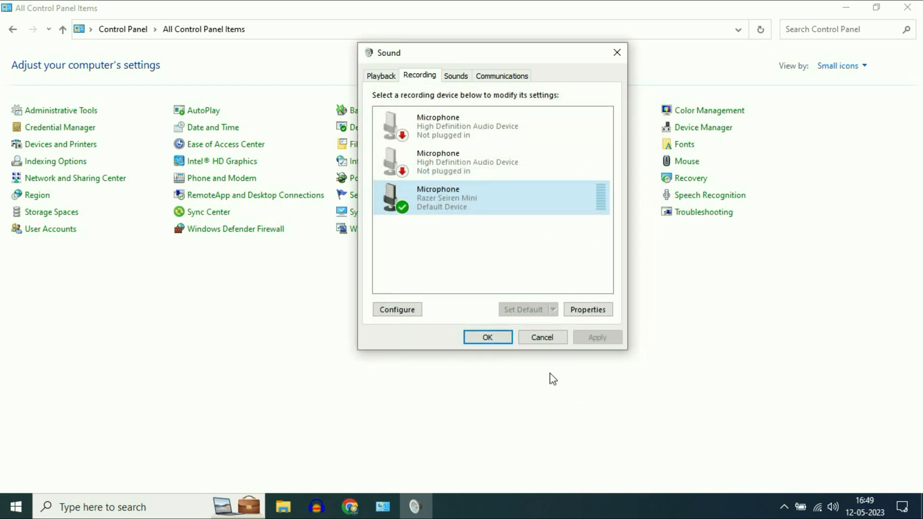
- Search the taskbar for 'device Manager' to launch Device Manager
left_click(487, 337)
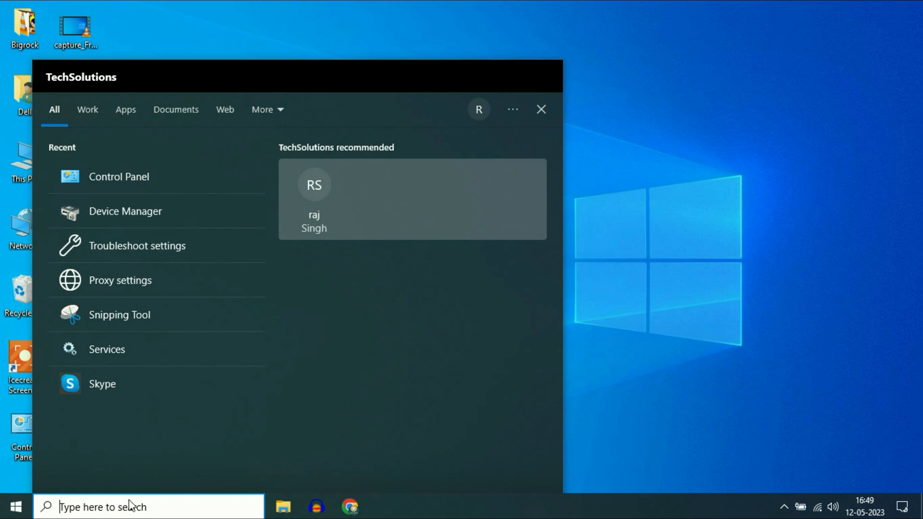
type("device Manager")
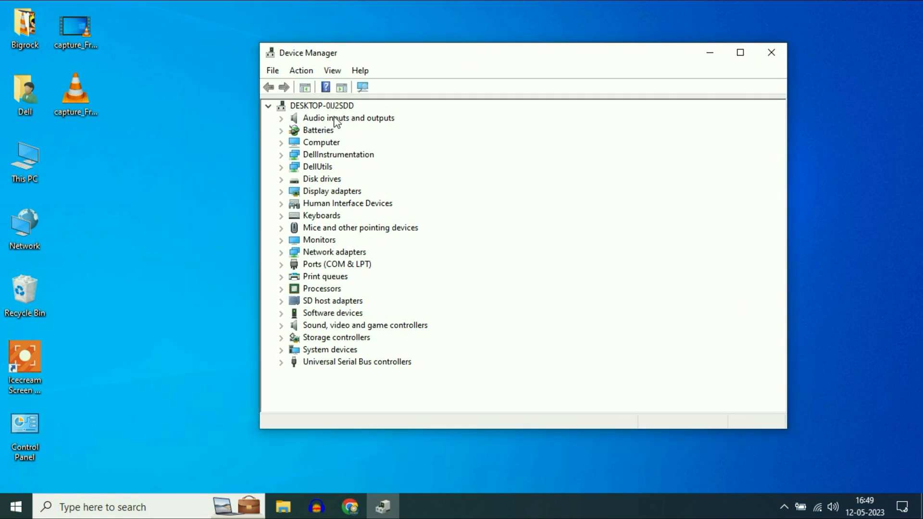
- Expand Audio inputs and outputs and select the Razer Seiren Mini microphone
left_click(348, 118)
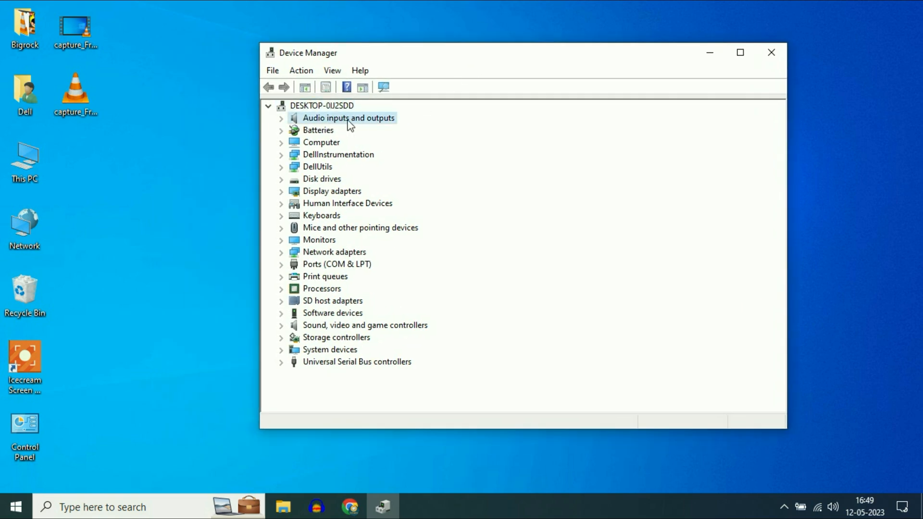
left_click(281, 118)
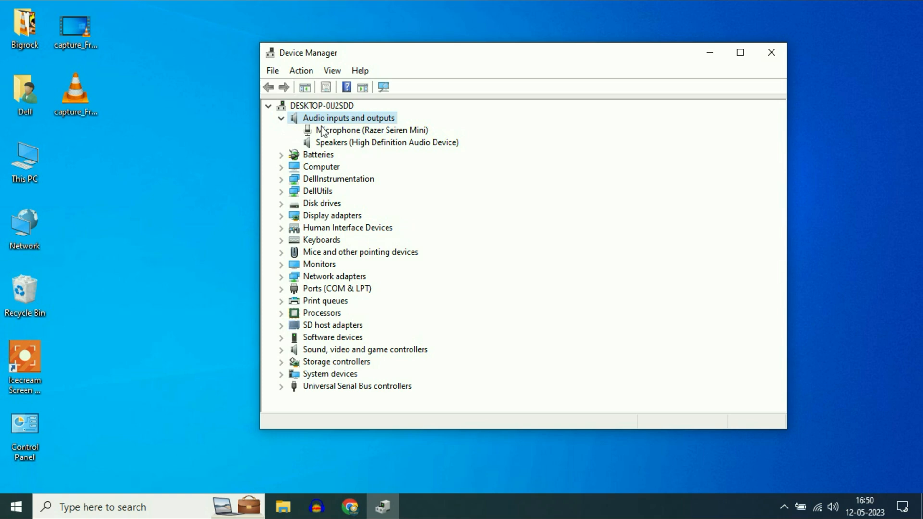
left_click(371, 130)
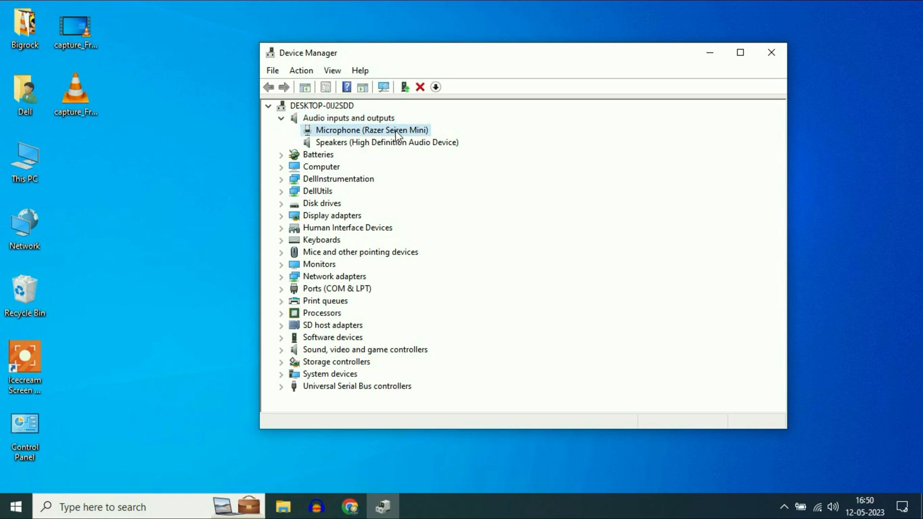
right_click(372, 130)
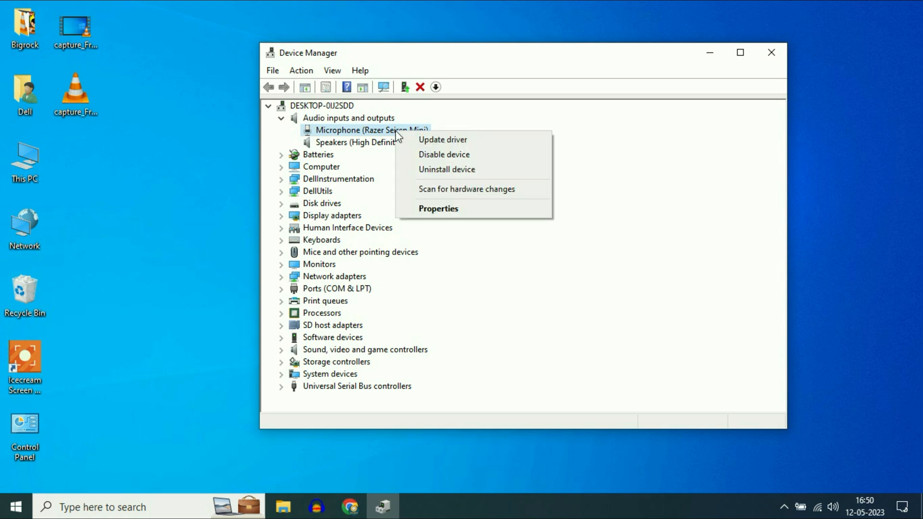
- Run Update driver with automatic search, confirming the best driver is already installed
left_click(443, 139)
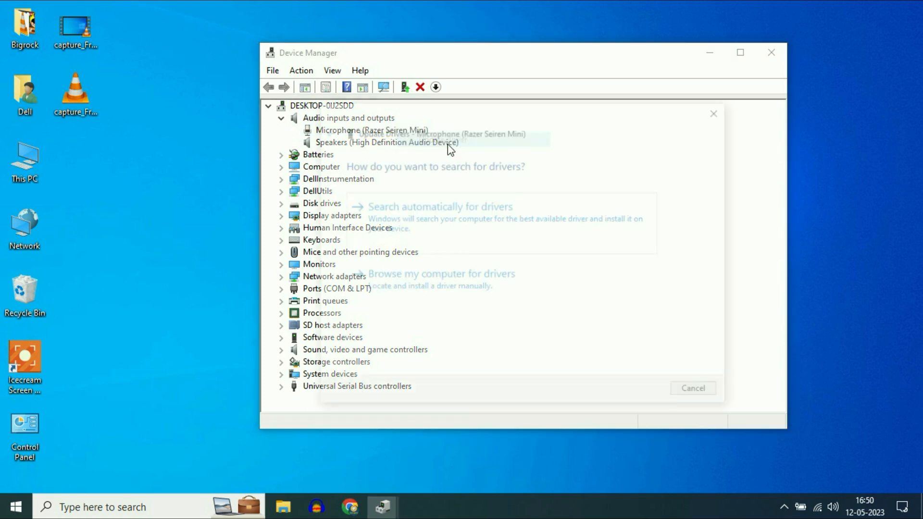
left_click(439, 207)
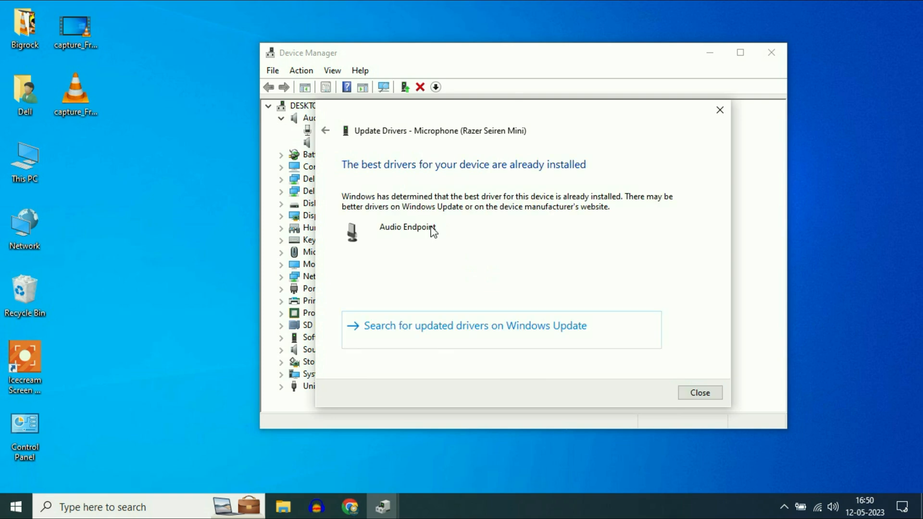
left_click(699, 393)
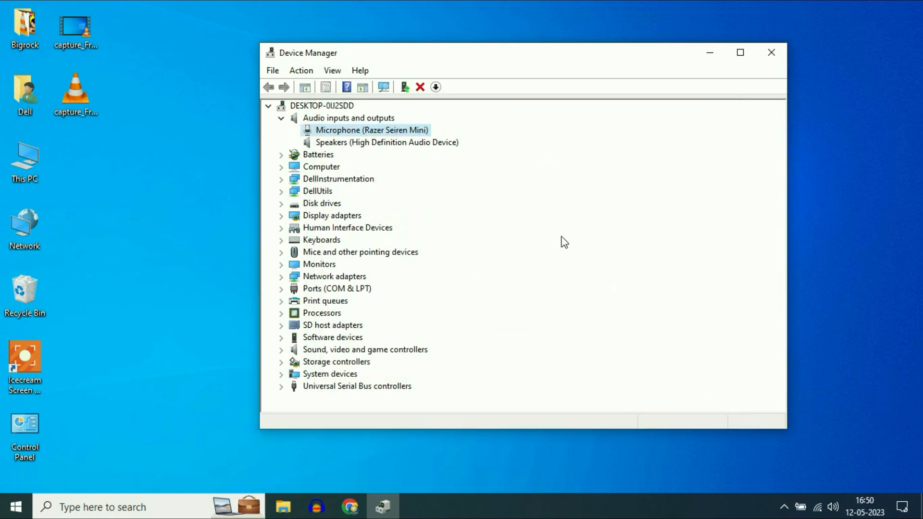
- Uninstall the Razer Seiren Mini microphone device and confirm the warning
right_click(372, 129)
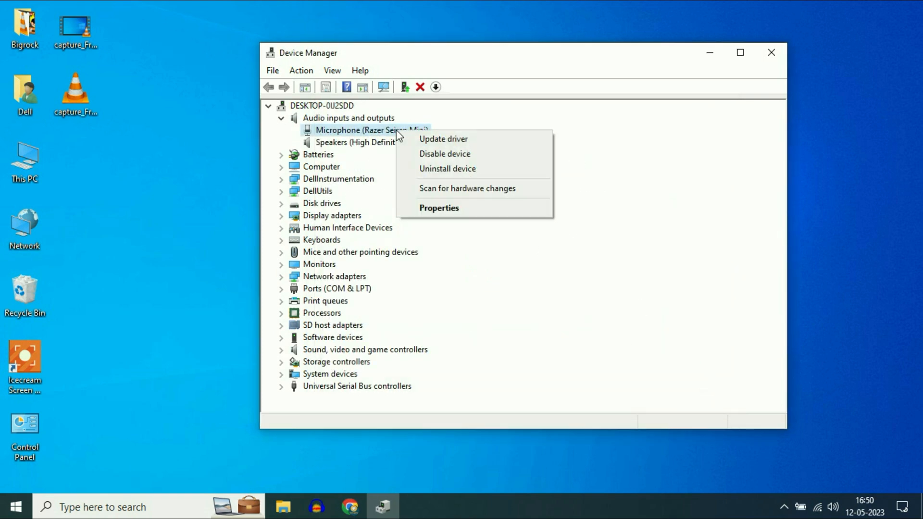
mouse_move(448, 169)
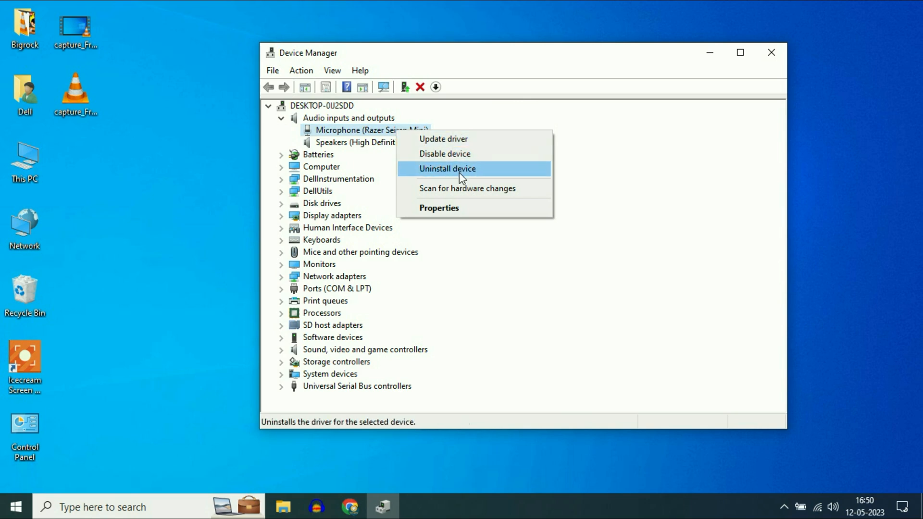
left_click(447, 169)
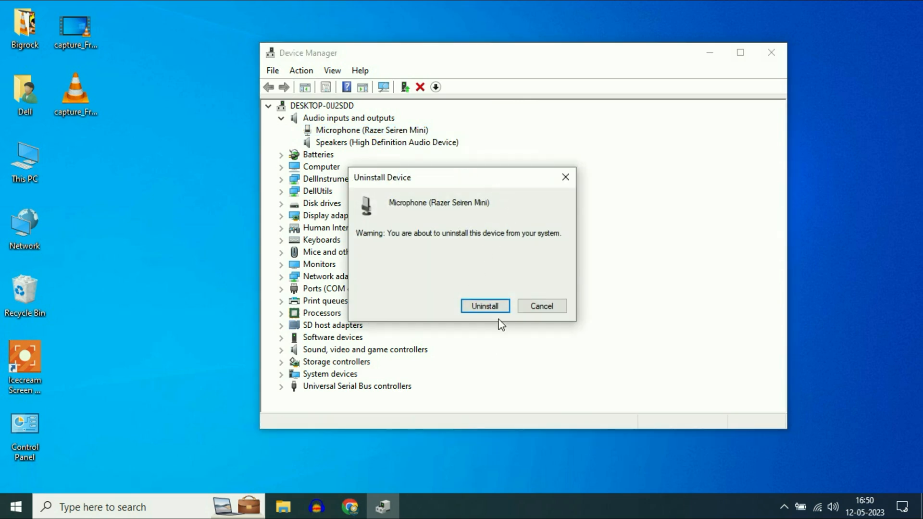
mouse_move(506, 276)
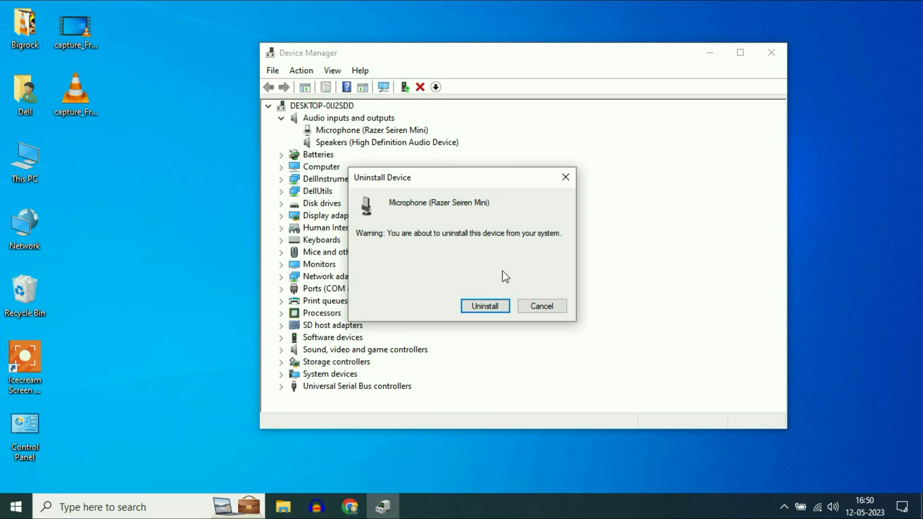
mouse_move(541, 241)
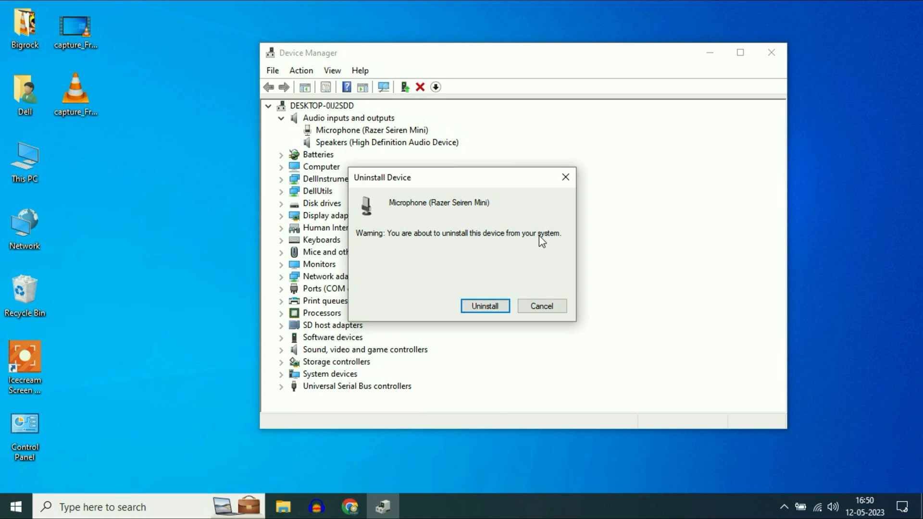
left_click(484, 306)
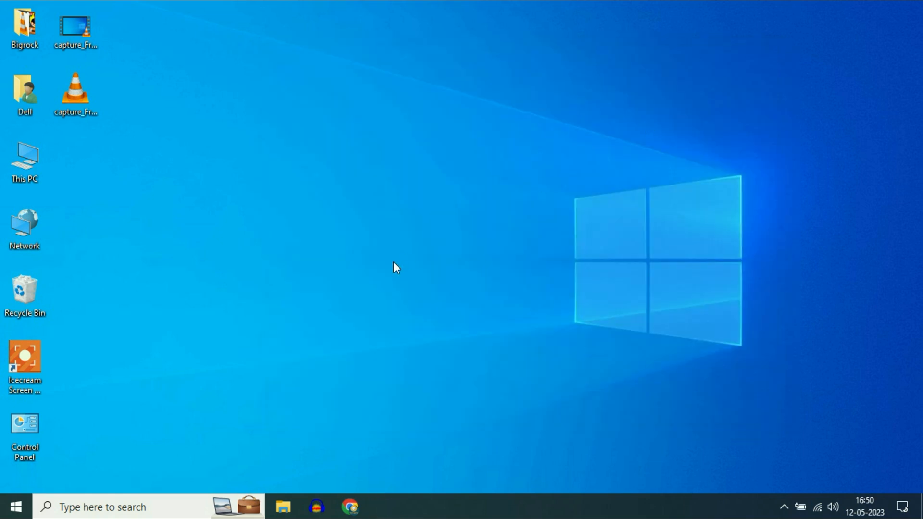